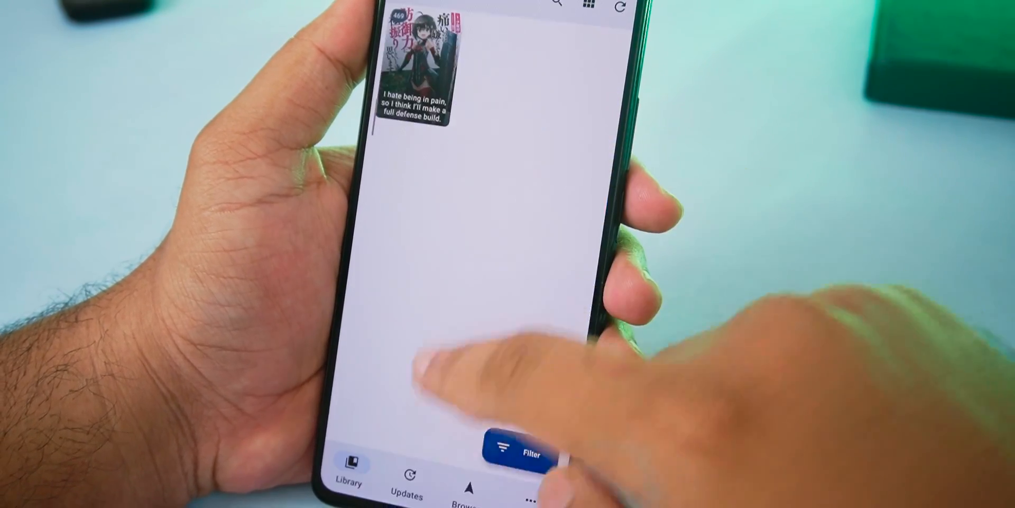
# Switch from the one-novel library to the list of English novel sources
pyautogui.click(406, 482)
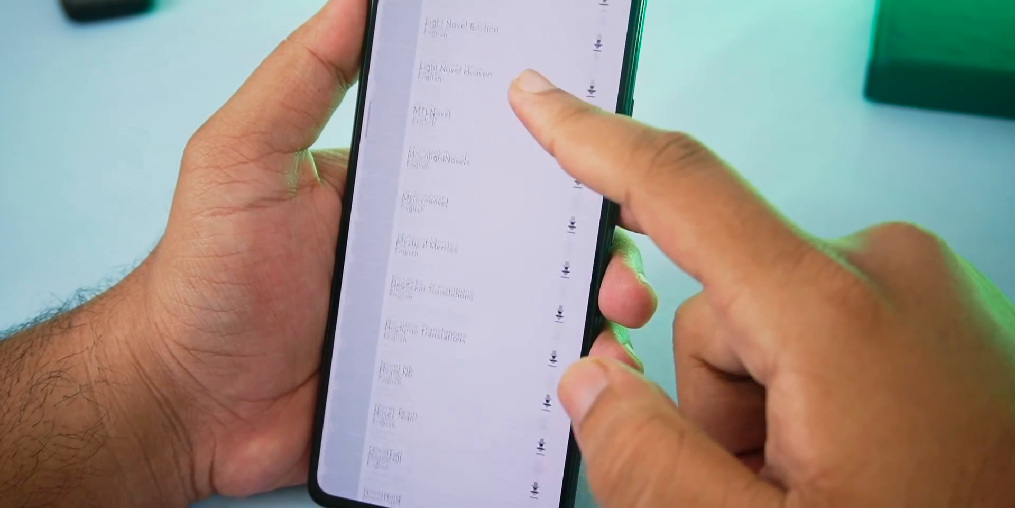
# Scroll through the sources and the Magical Girl Gunslinger page toward its chapter download options
pyautogui.scroll(-3)
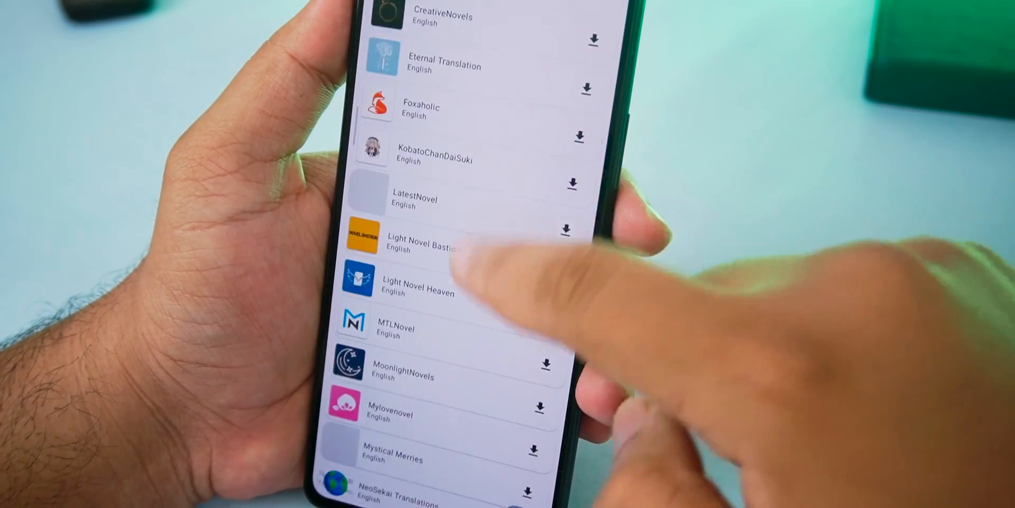
pyautogui.scroll(-3)
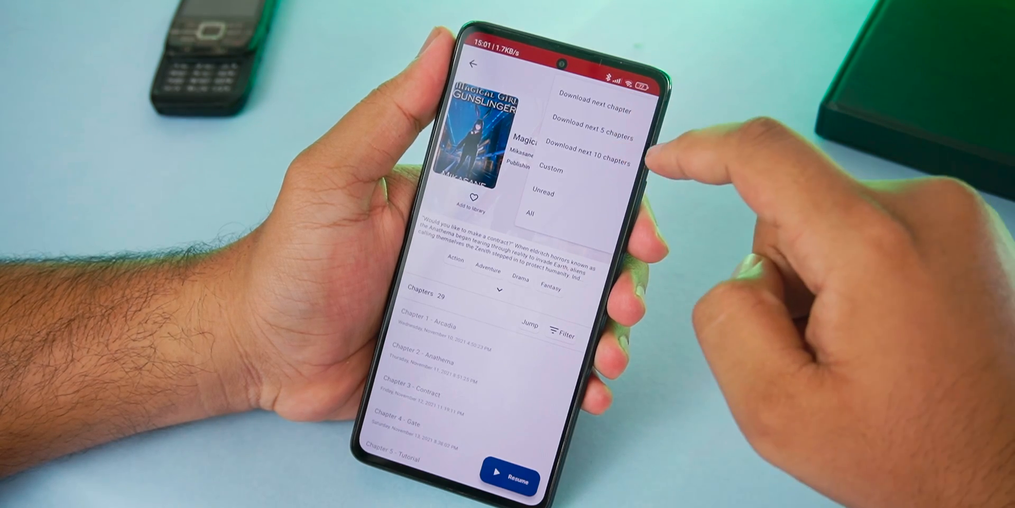
# Dismiss the download menu and go back to the source's grid of novel covers
pyautogui.click(550, 169)
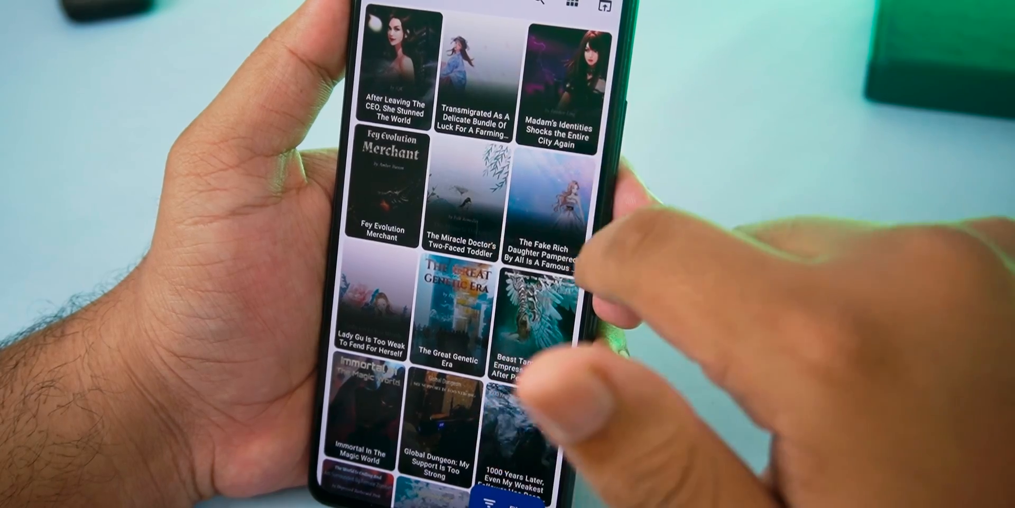
# Open My Glasses Will Be Able to Conquer the Whole World, I Suppose, which lists 0 chapters
pyautogui.scroll(-3)
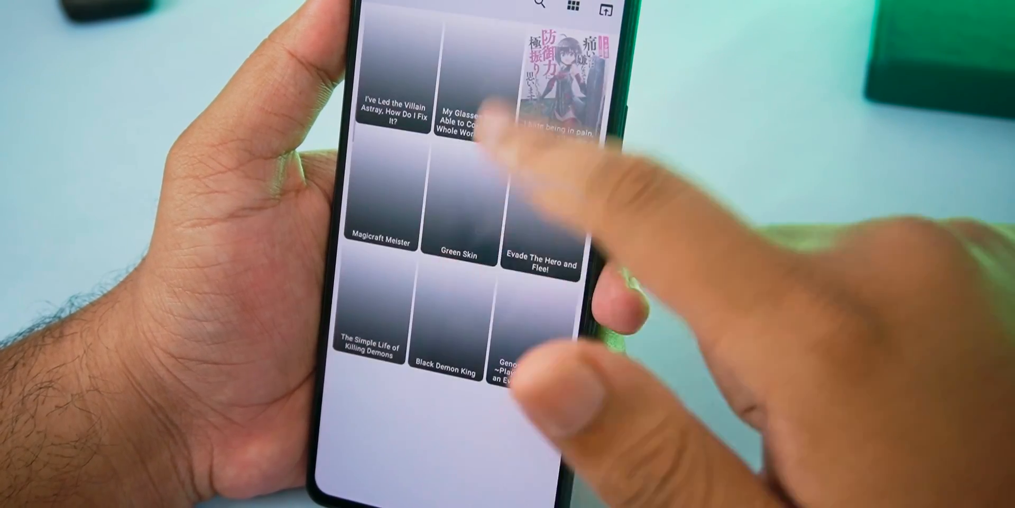
pyautogui.click(472, 84)
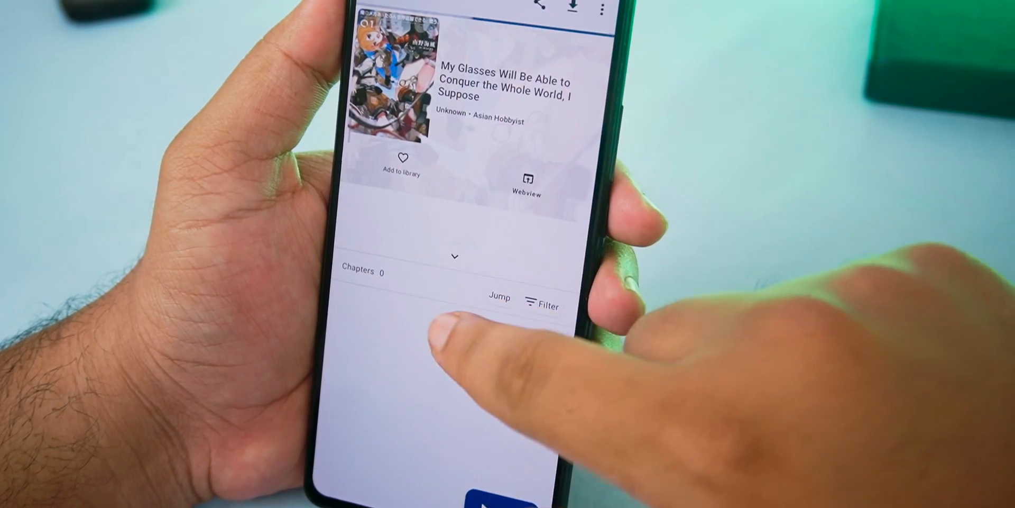